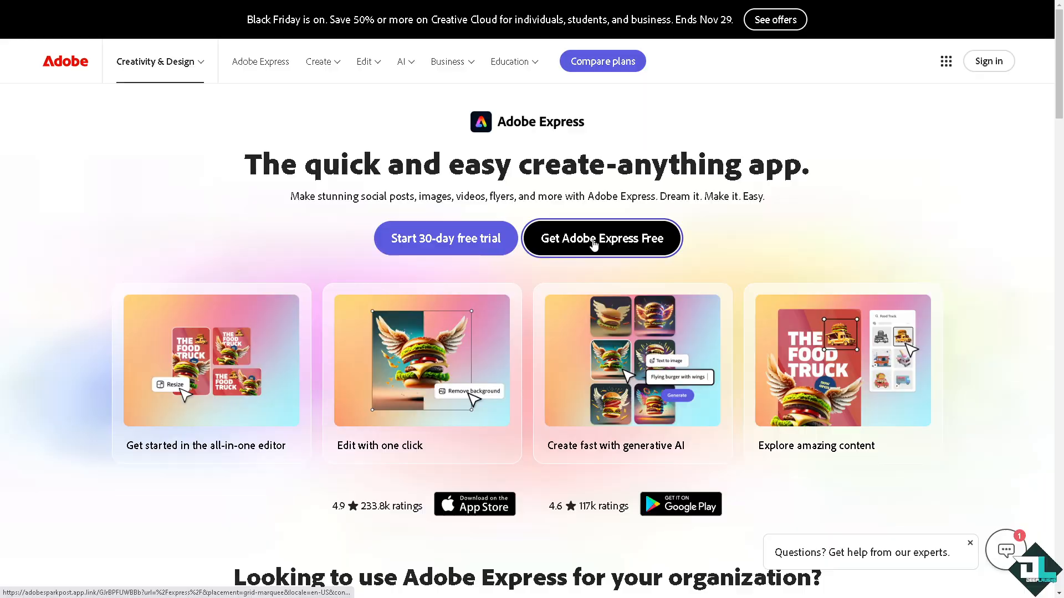
# - Start Adobe Express for free and sign in to an Adobe account
pyautogui.click(601, 238)
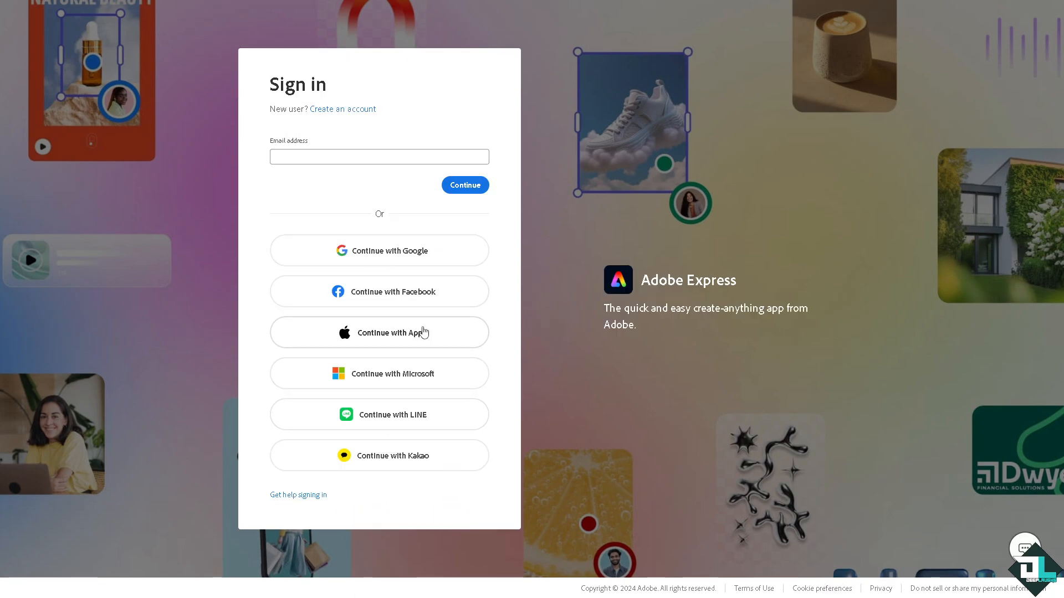
pyautogui.moveTo(342, 109)
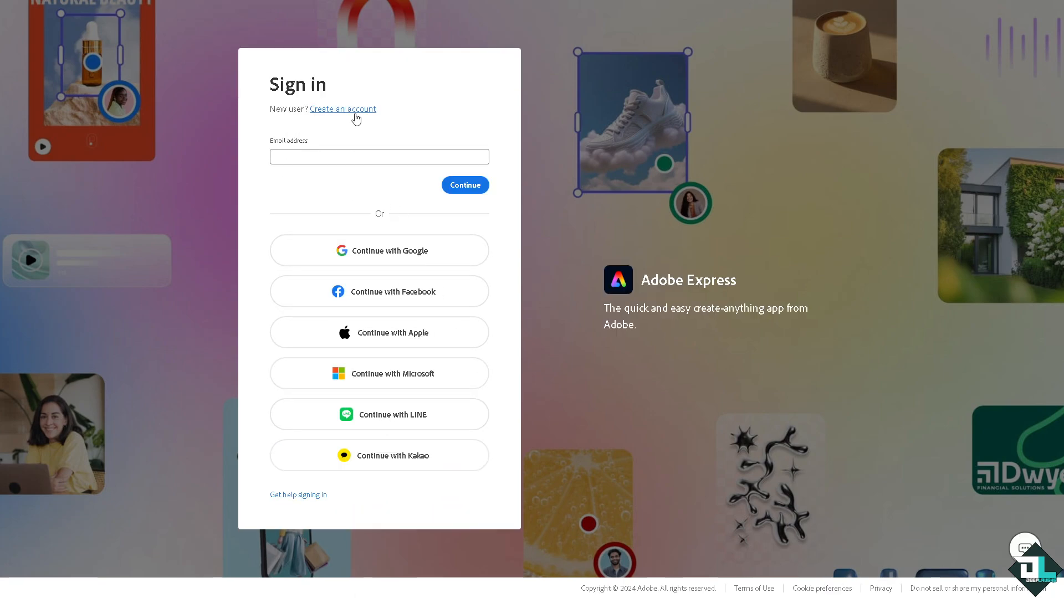
pyautogui.click(343, 109)
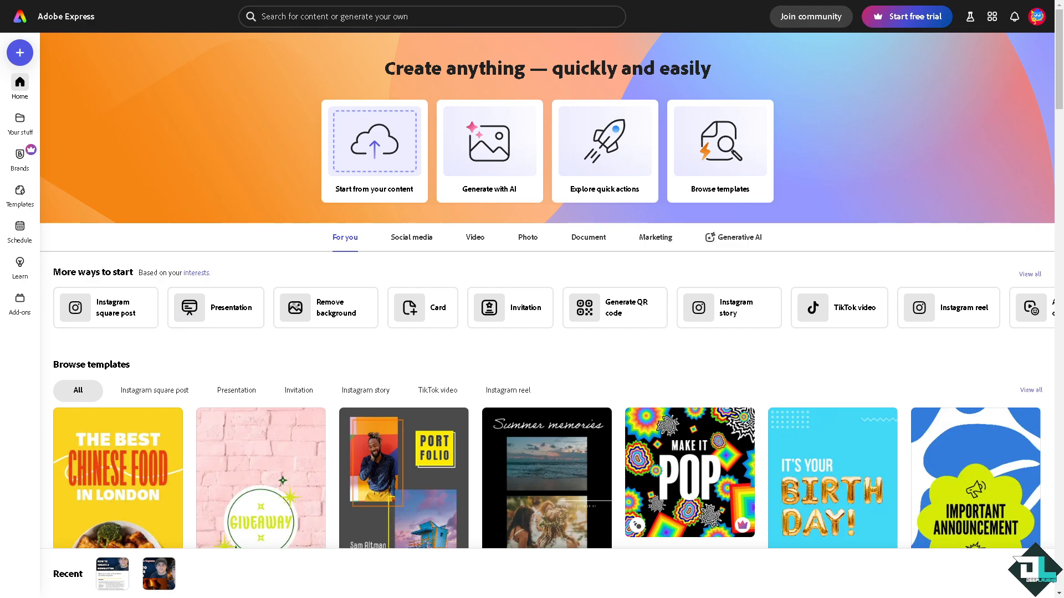
pyautogui.moveTo(282, 359)
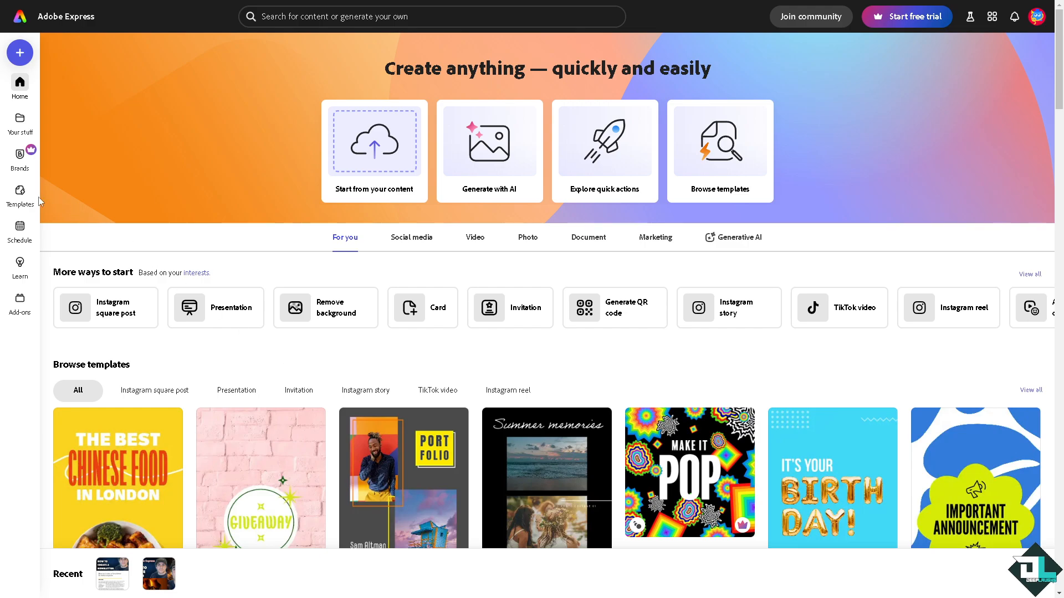
pyautogui.moveTo(20, 193)
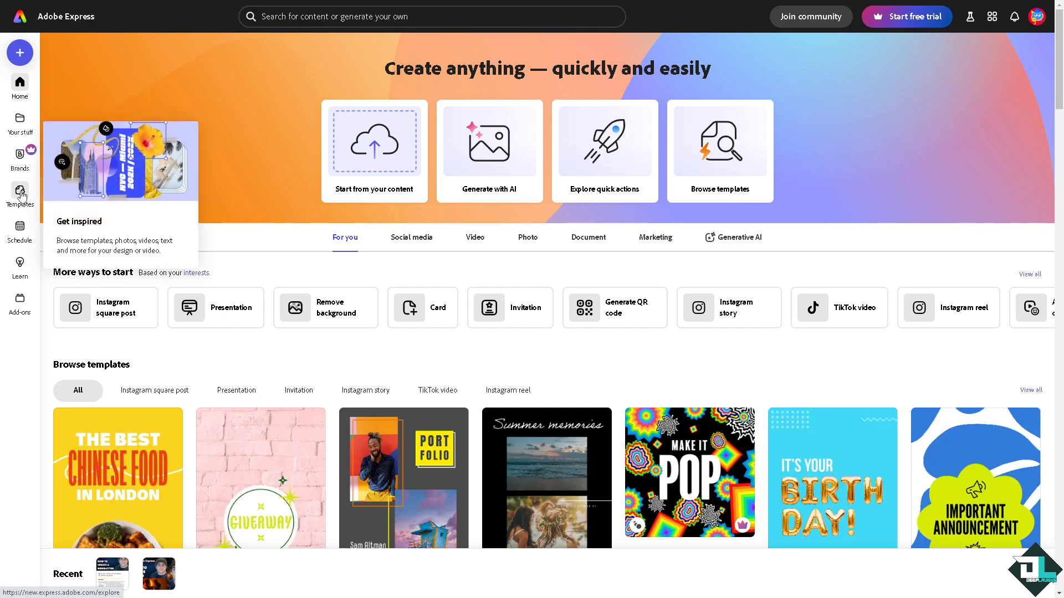
pyautogui.moveTo(380, 213)
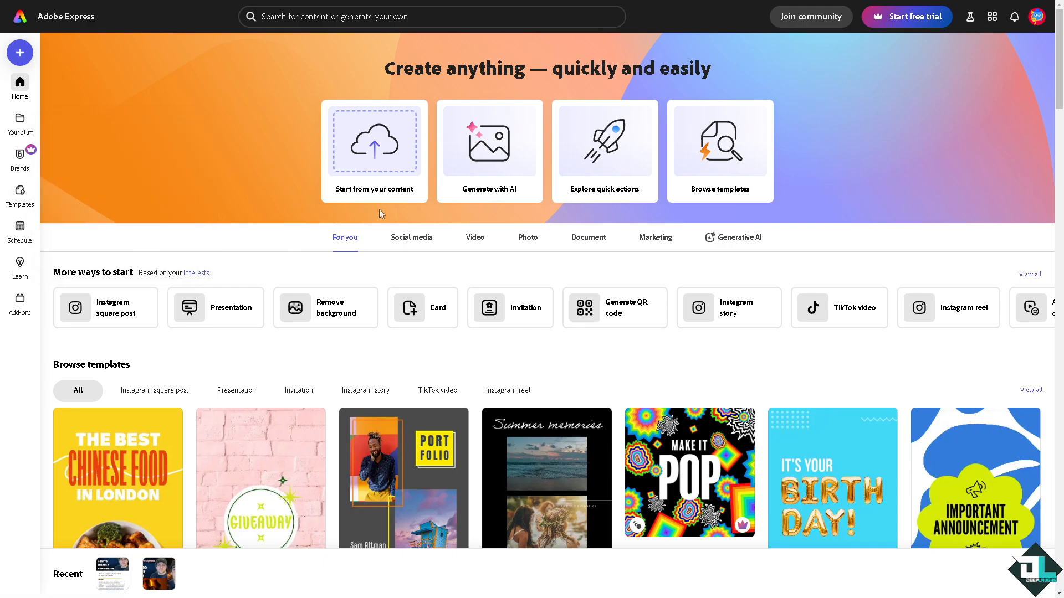
pyautogui.moveTo(375, 143)
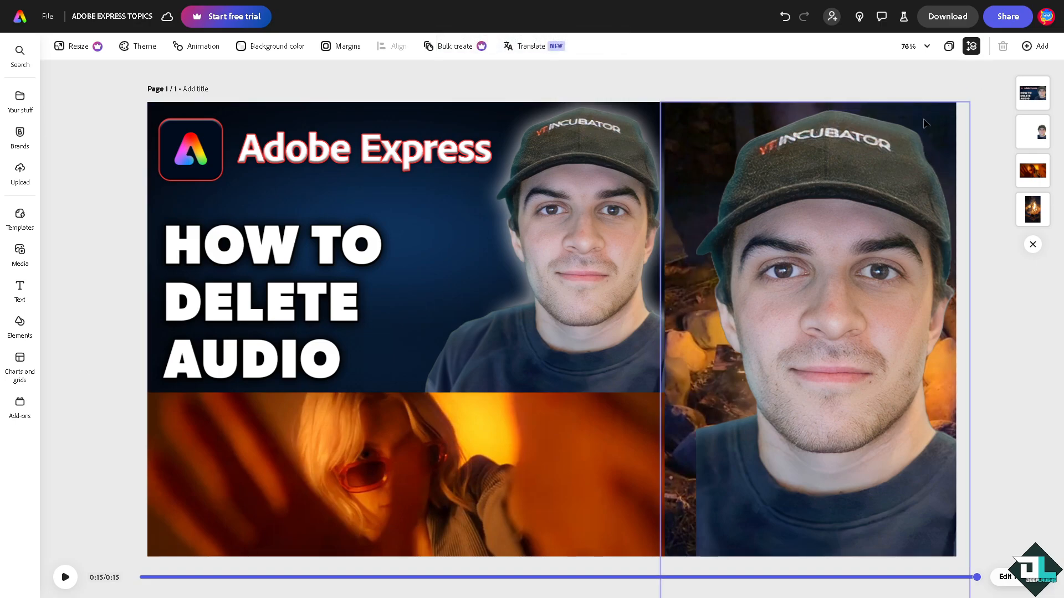
# - Preview the video, then expand the timeline of its video and audio tracks
pyautogui.click(64, 577)
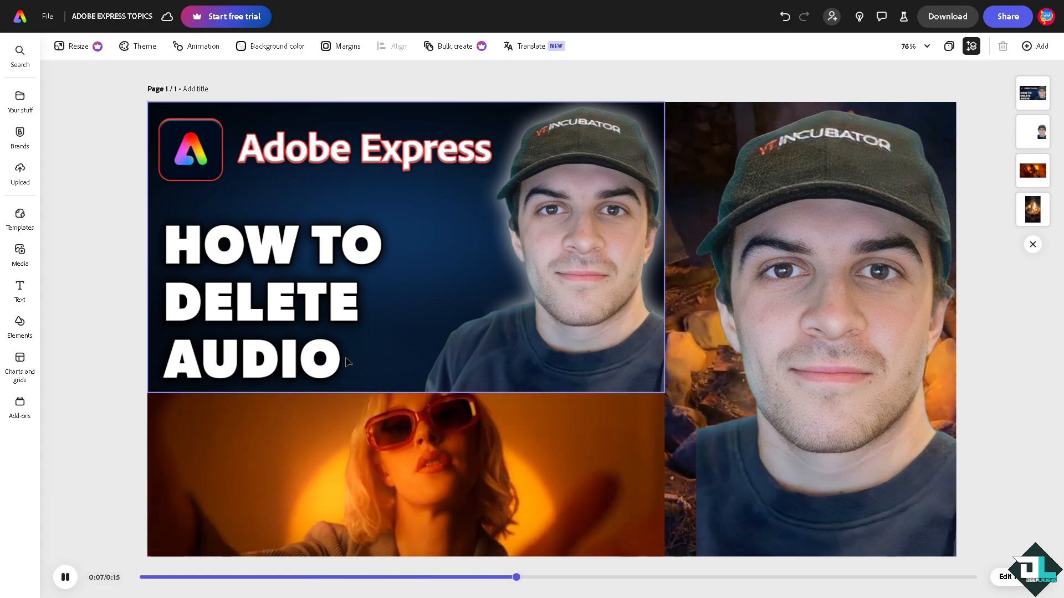
pyautogui.moveTo(440, 279)
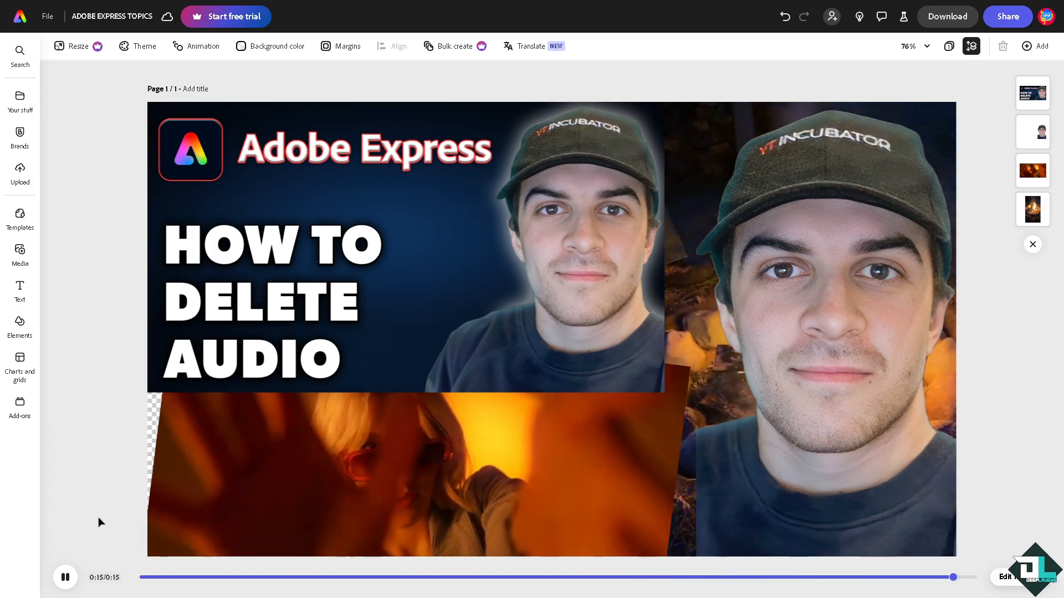
pyautogui.click(65, 577)
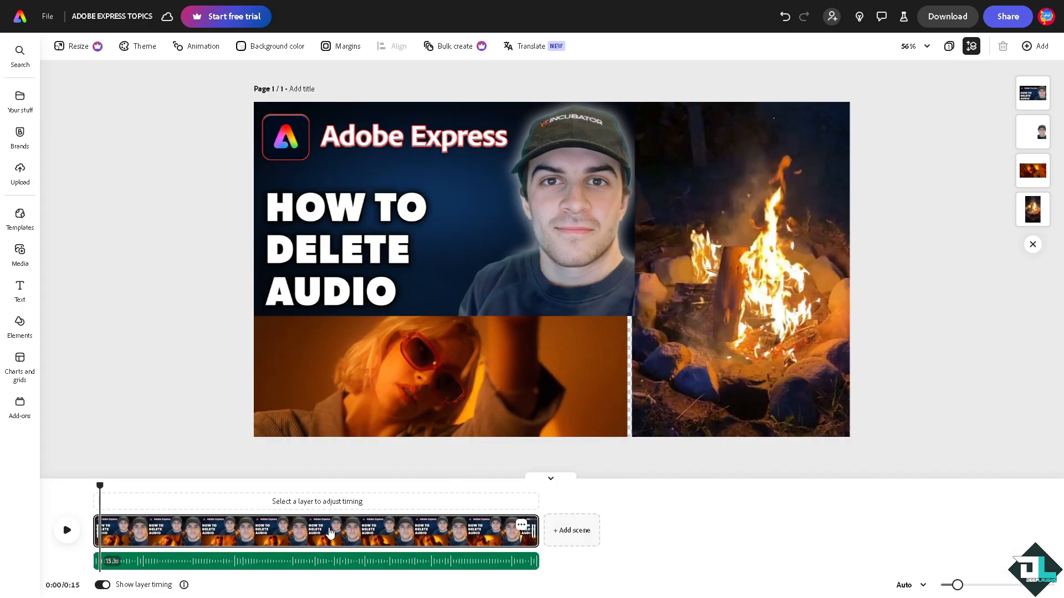
pyautogui.moveTo(292, 512)
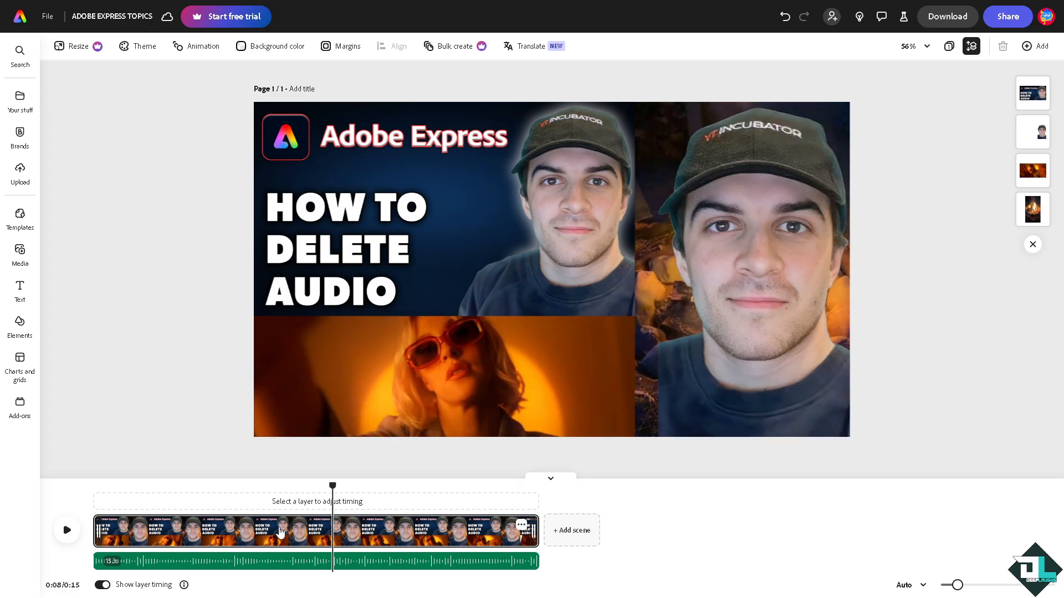
pyautogui.click(272, 531)
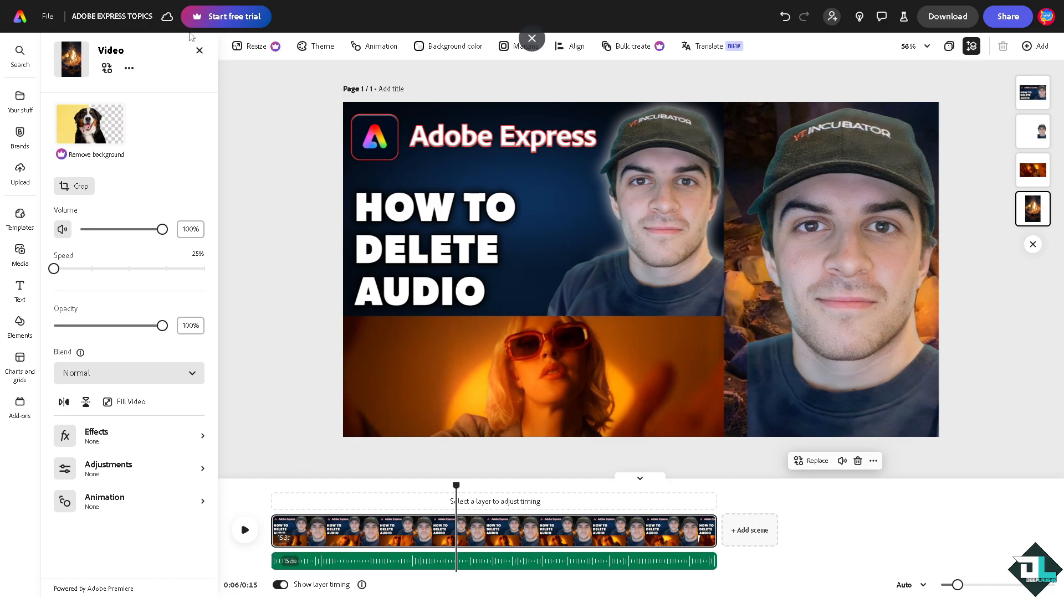
pyautogui.click(200, 51)
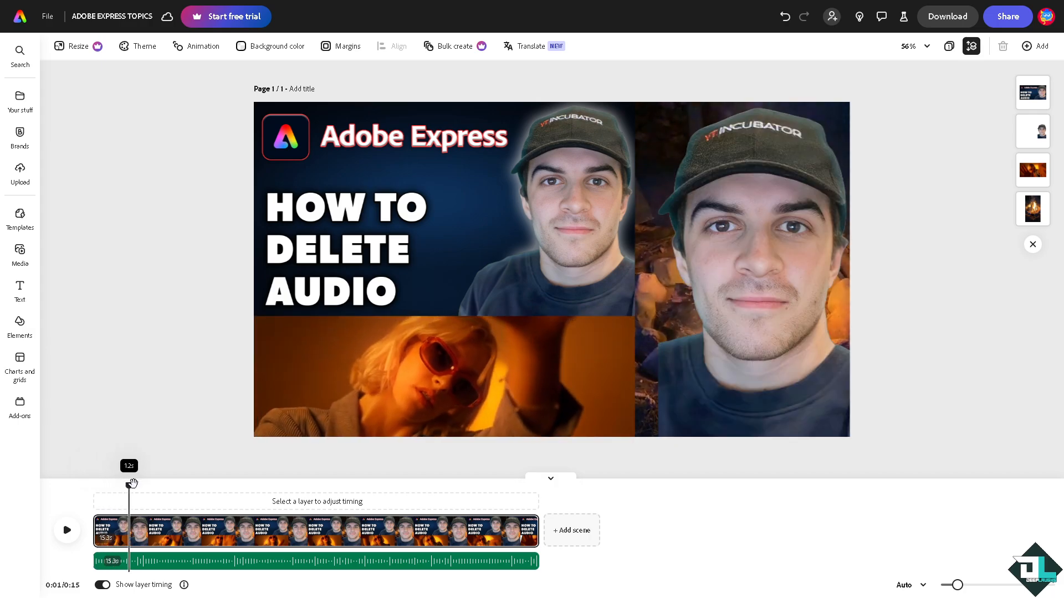
pyautogui.moveTo(130, 494)
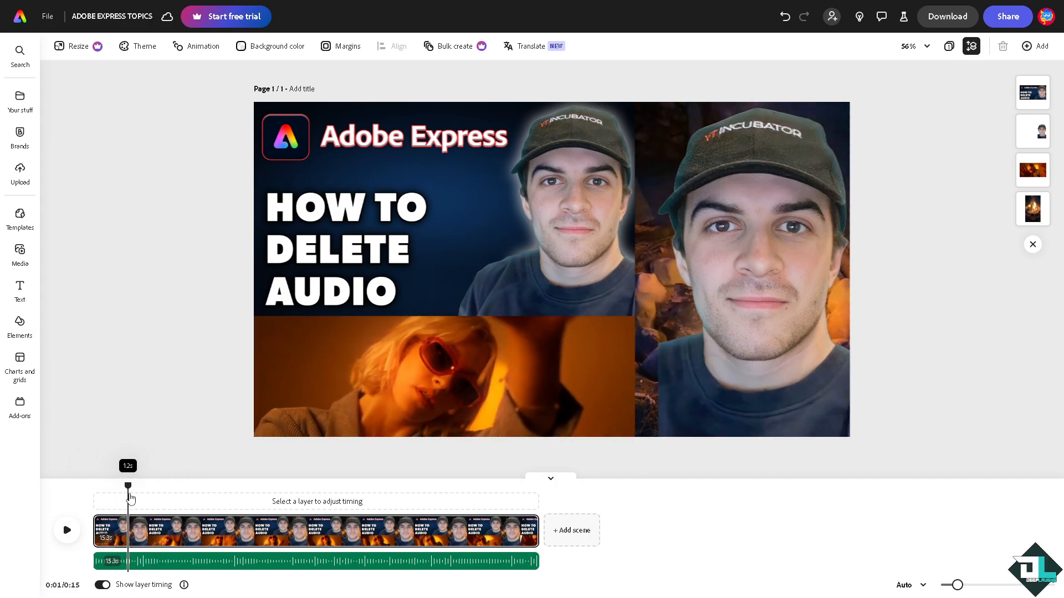
pyautogui.click(306, 562)
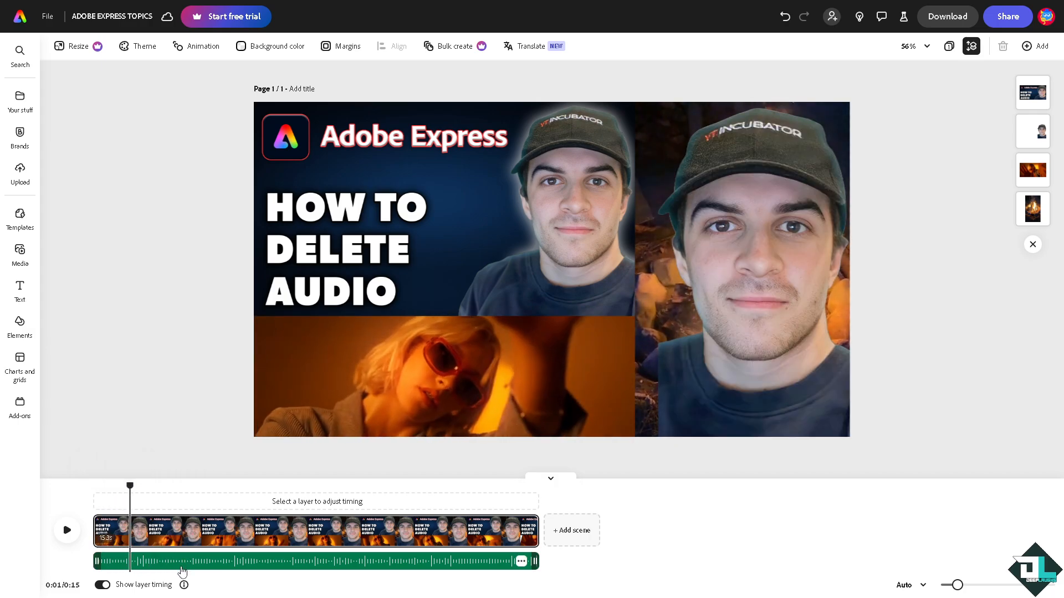
pyautogui.moveTo(421, 573)
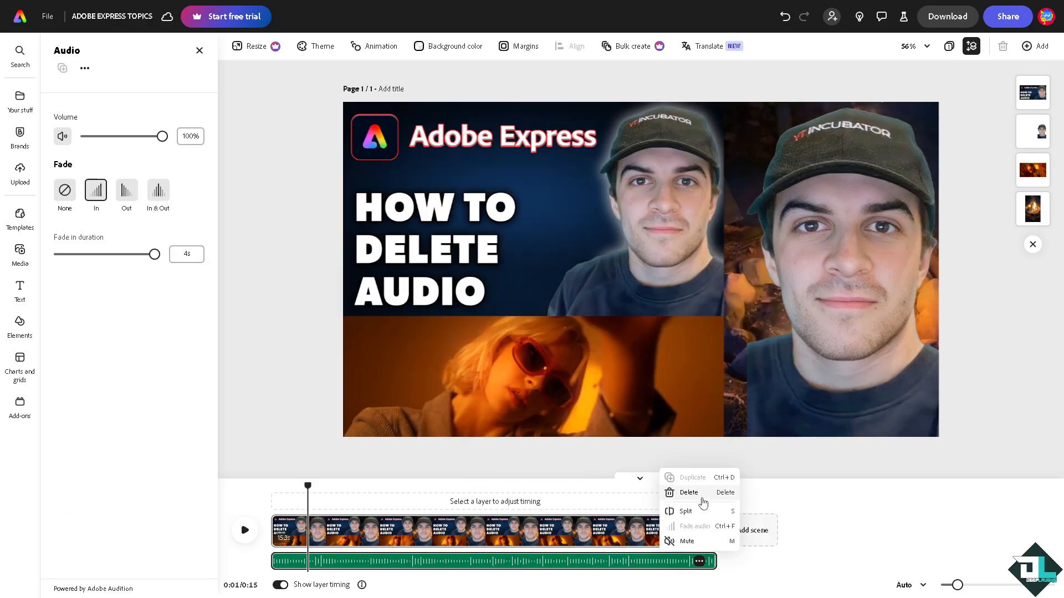
# - Delete the original audio track and bring up the audio library to add music
pyautogui.click(688, 492)
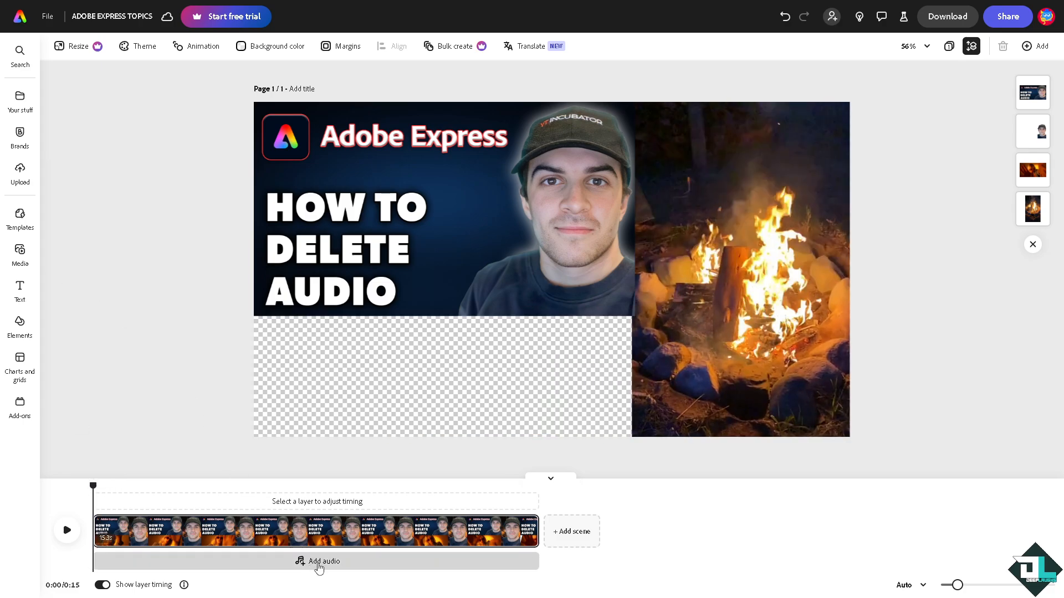
pyautogui.click(319, 561)
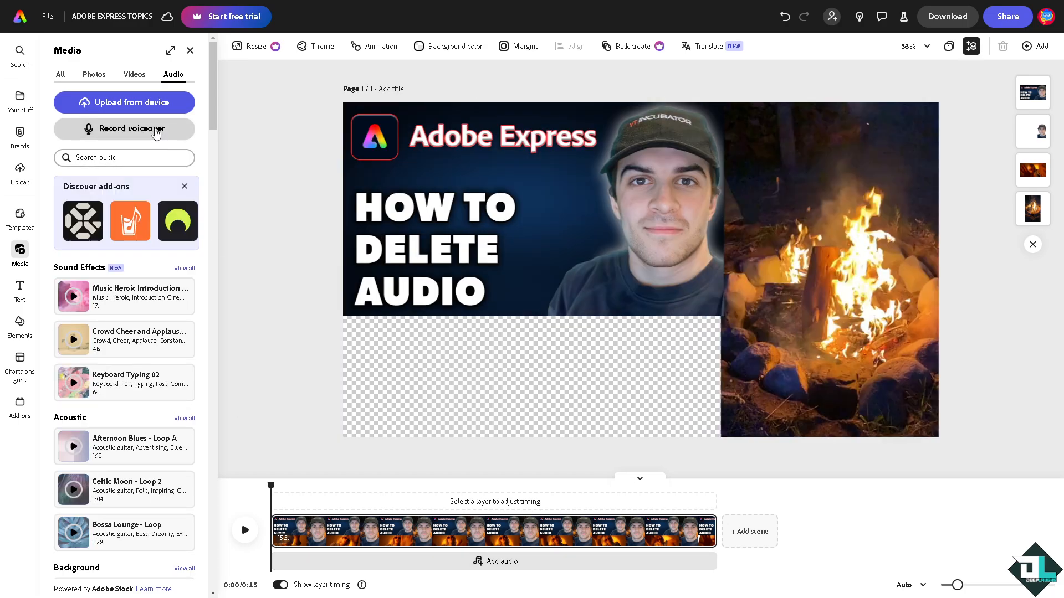
# - Attempt a voice recording, then dismiss the browser's microphone permission request
pyautogui.click(124, 128)
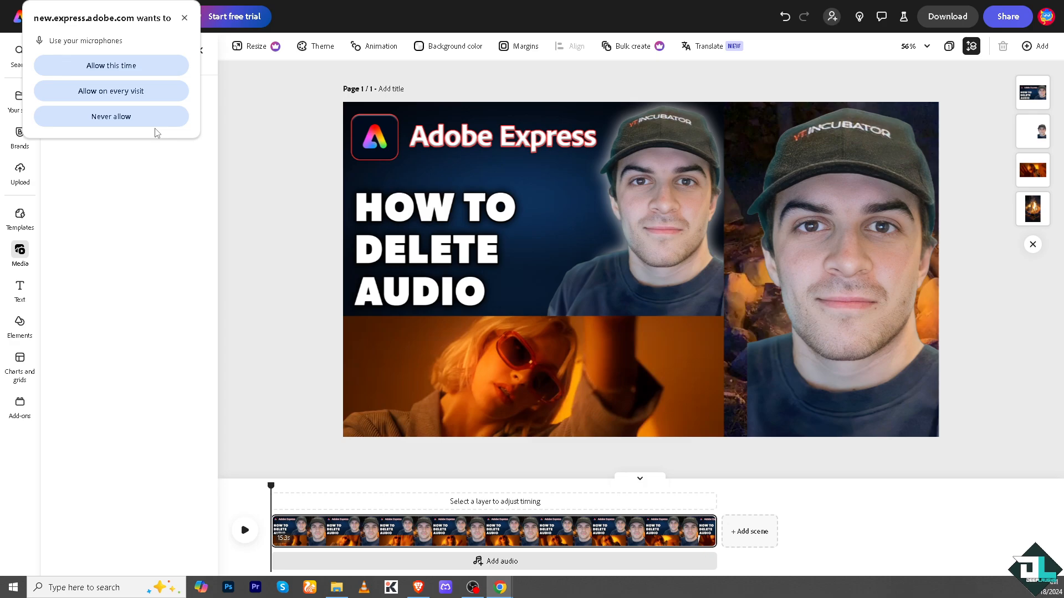
pyautogui.moveTo(163, 56)
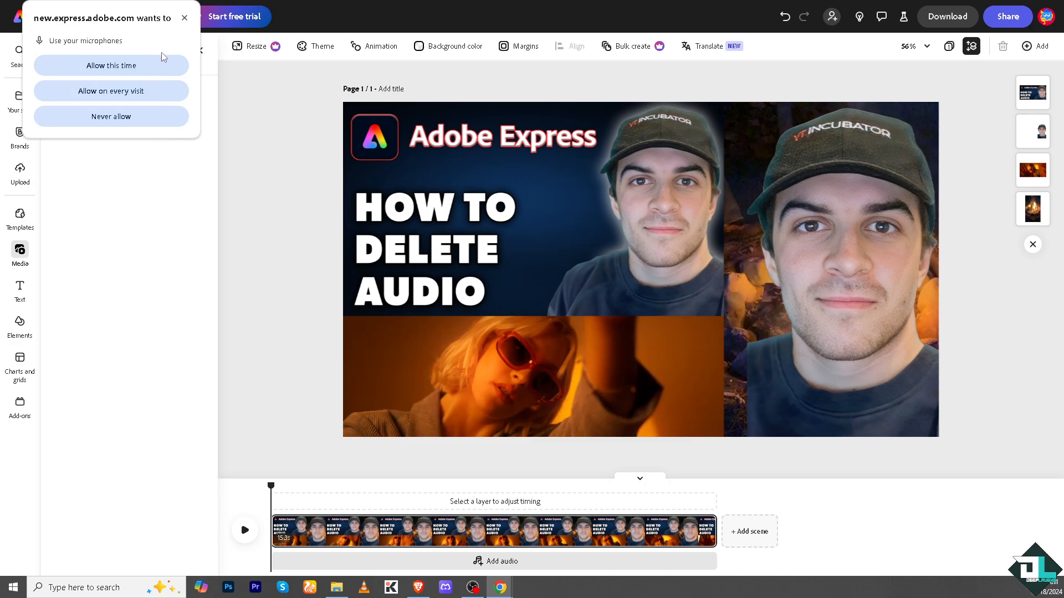
pyautogui.moveTo(185, 18)
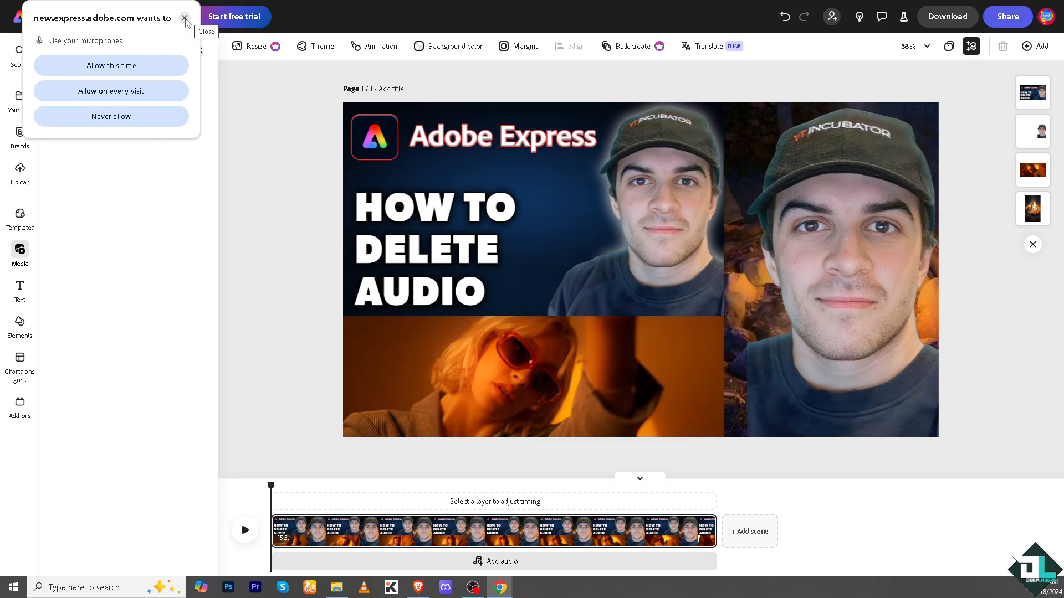
pyautogui.click(185, 18)
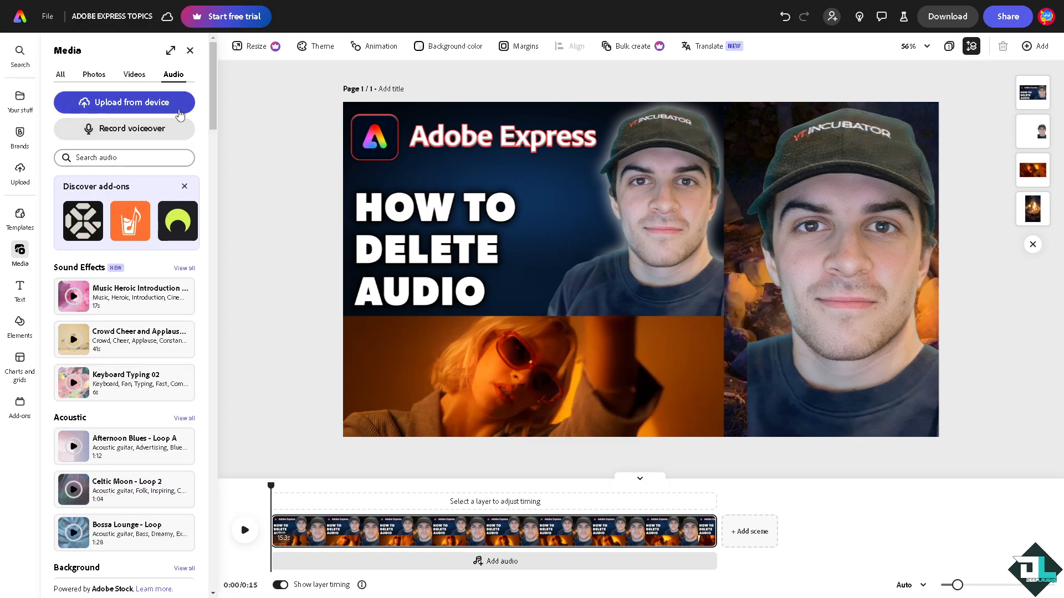
pyautogui.moveTo(162, 107)
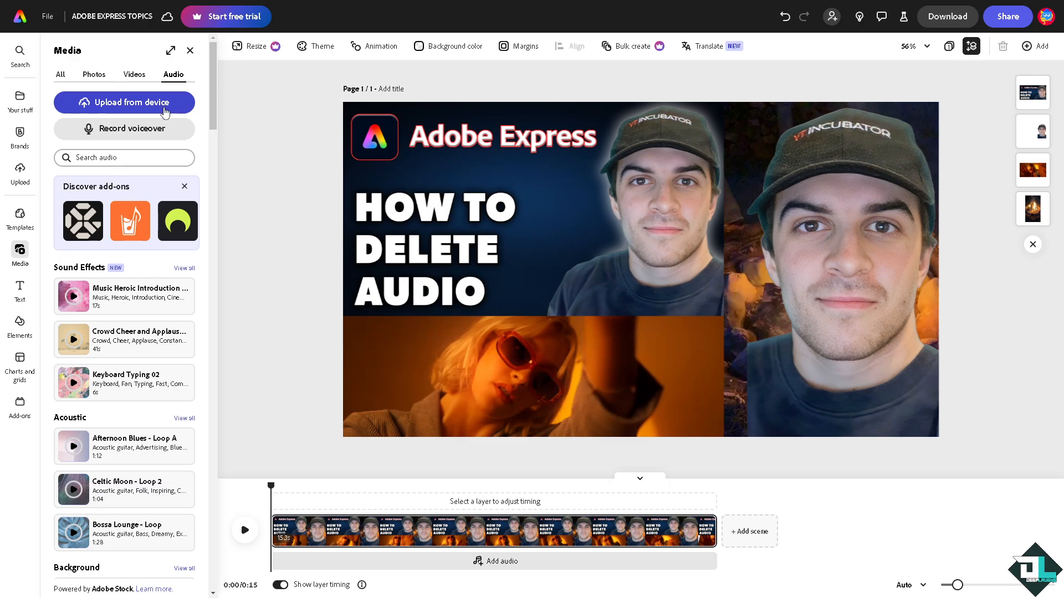
pyautogui.moveTo(108, 315)
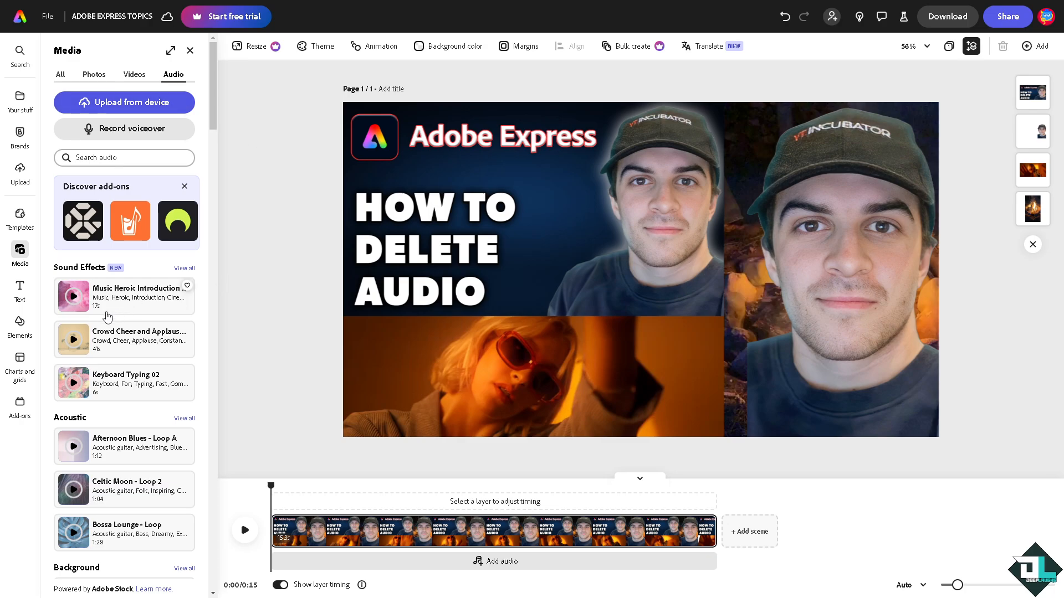
pyautogui.moveTo(111, 340)
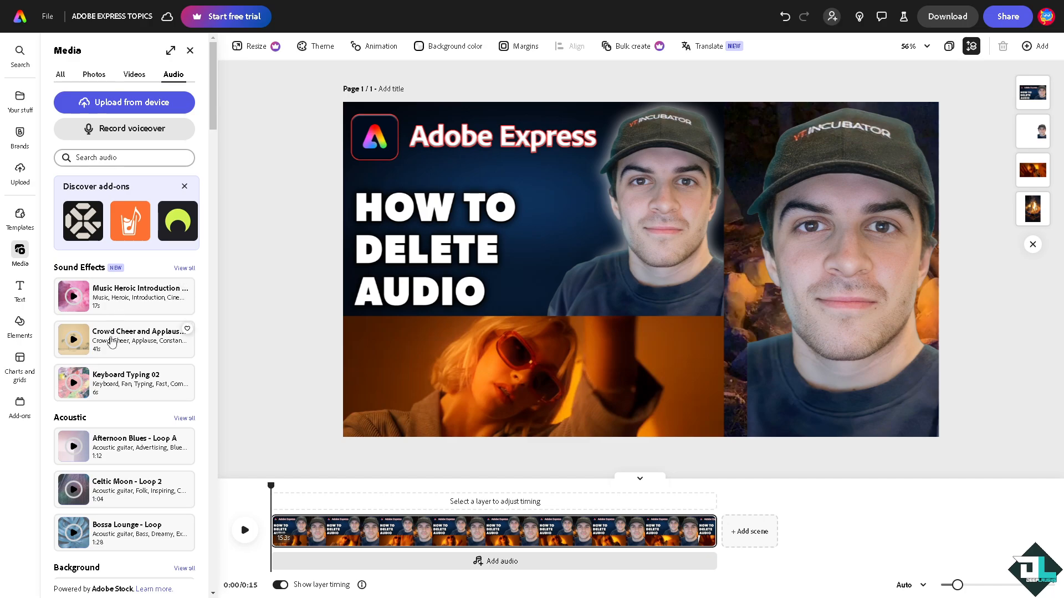
pyautogui.scroll(-3)
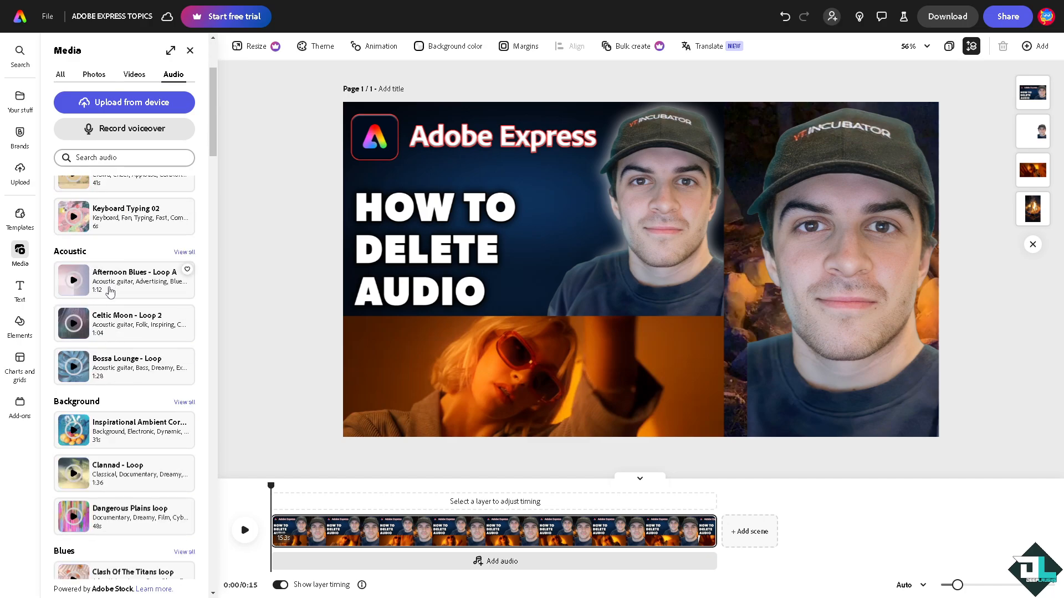
pyautogui.moveTo(153, 383)
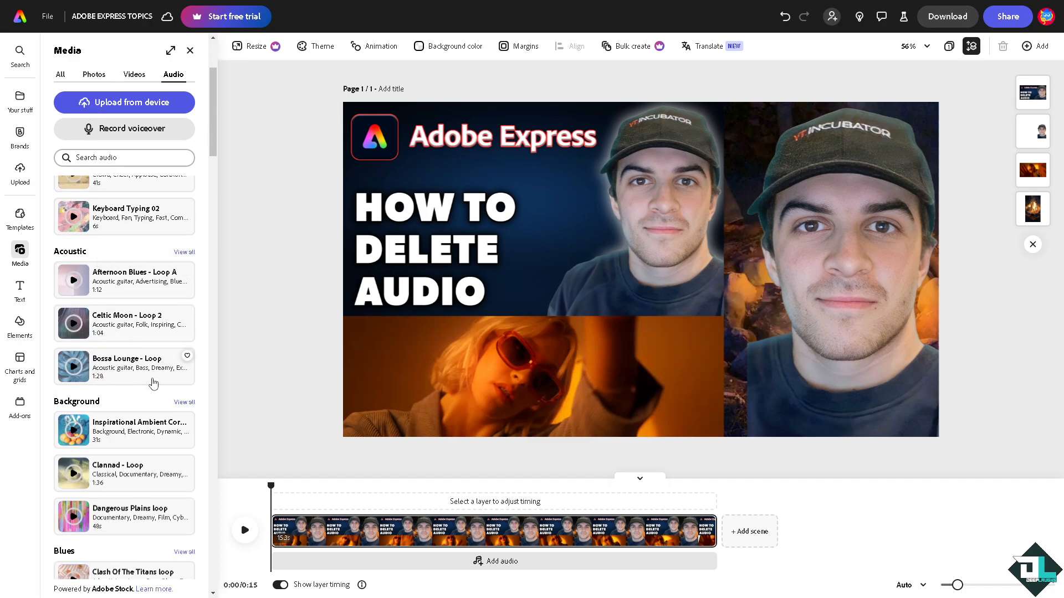
pyautogui.scroll(-3)
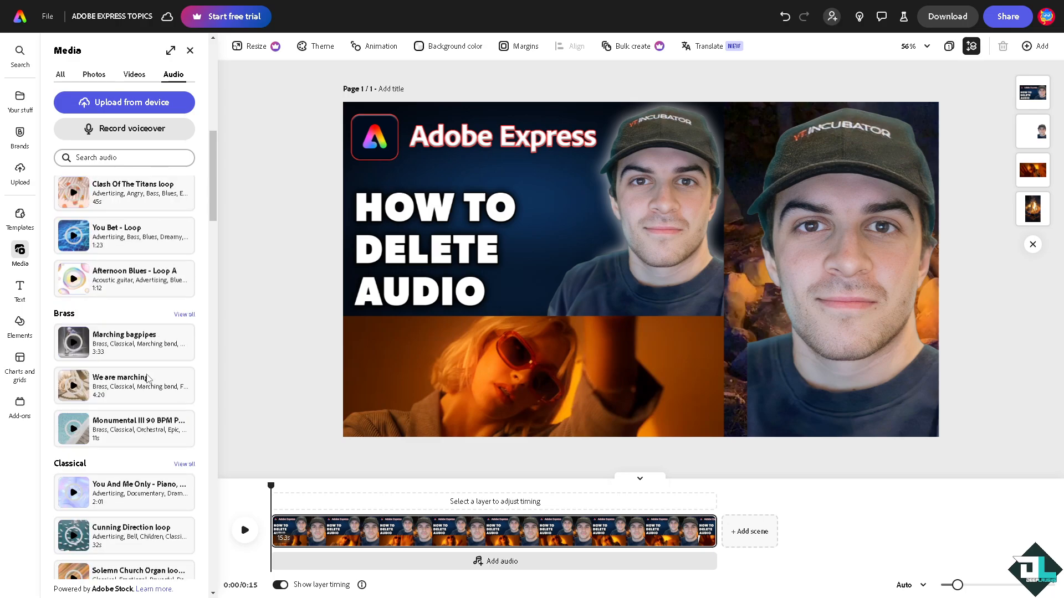
# - Add the stock track 'We are marching' and lower its volume to 53%
pyautogui.click(124, 382)
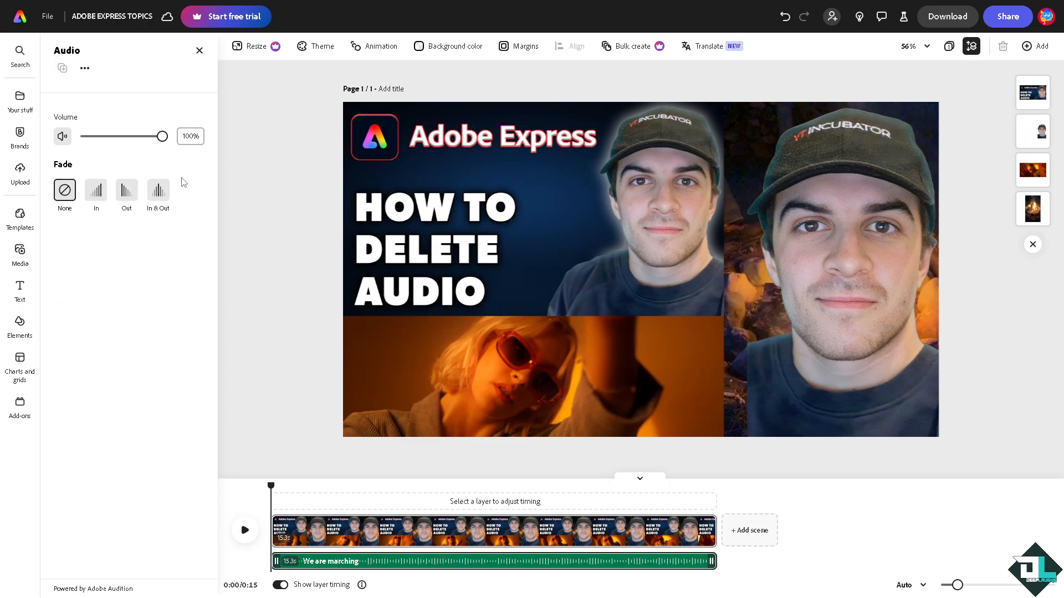
pyautogui.moveTo(381, 464)
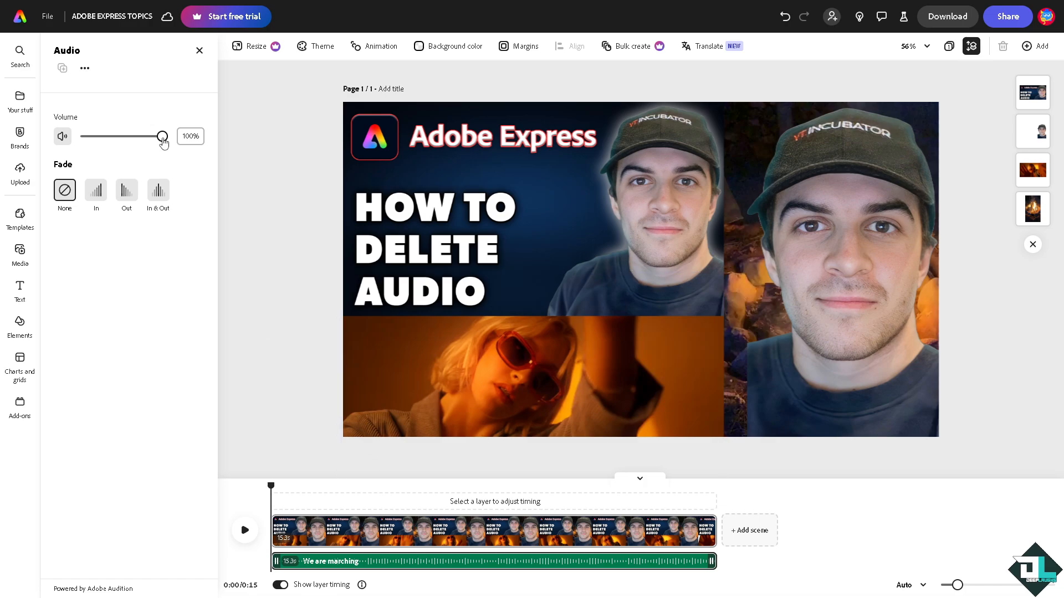
pyautogui.moveTo(161, 137); pyautogui.dragTo(89, 137)
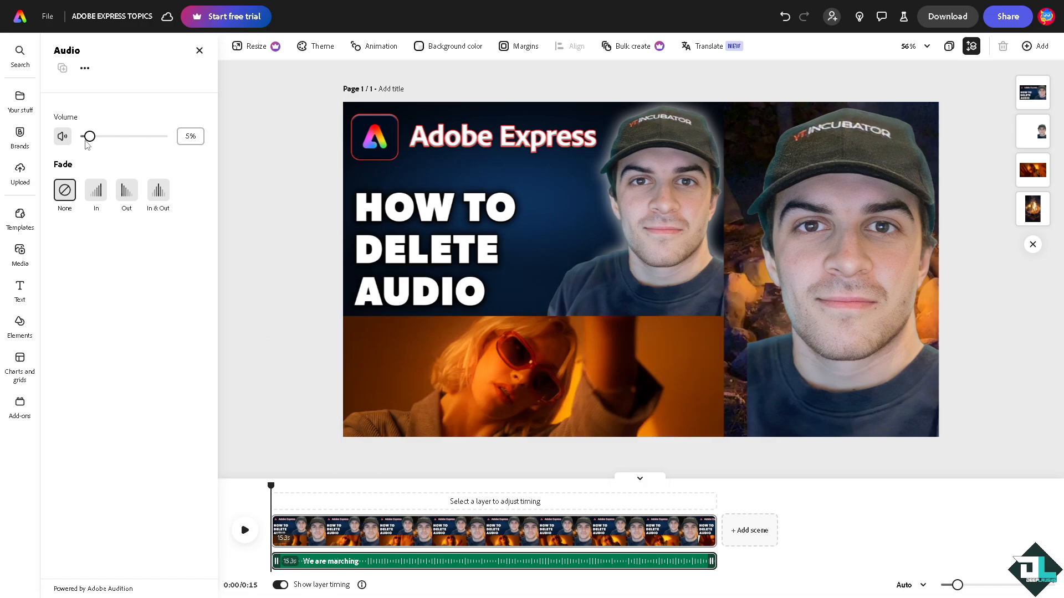
pyautogui.moveTo(89, 136); pyautogui.dragTo(125, 137)
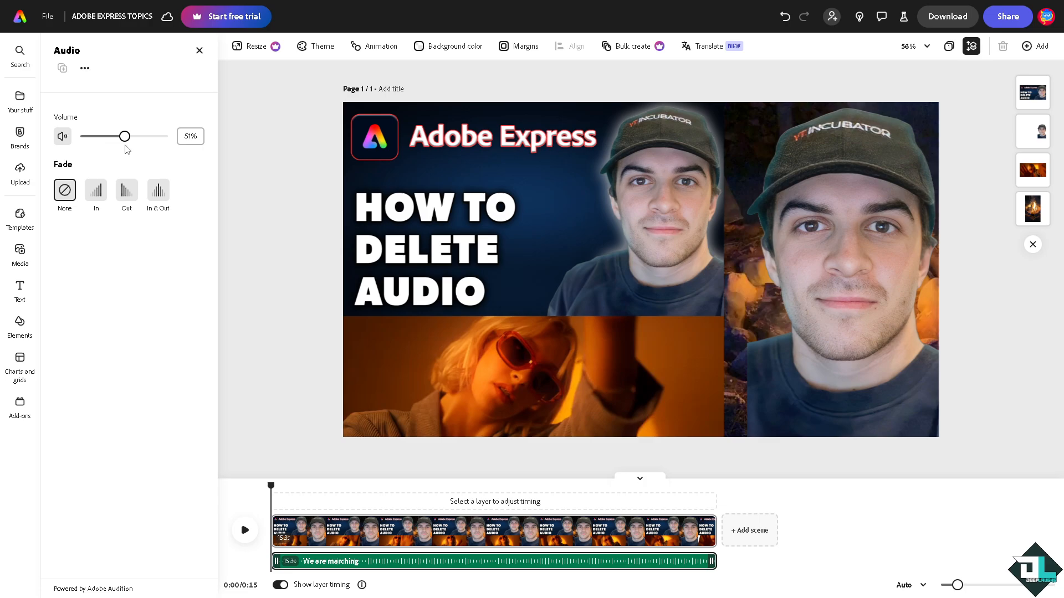
pyautogui.moveTo(123, 136); pyautogui.dragTo(126, 136)
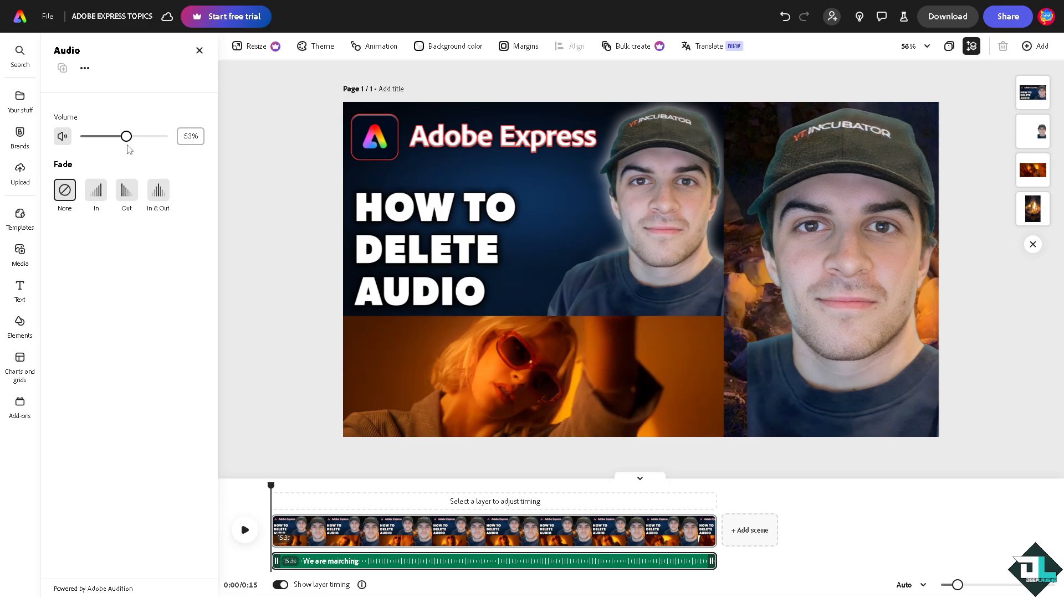
# - Preview the video with the new music, stop playback, and close the Media panel
pyautogui.click(244, 530)
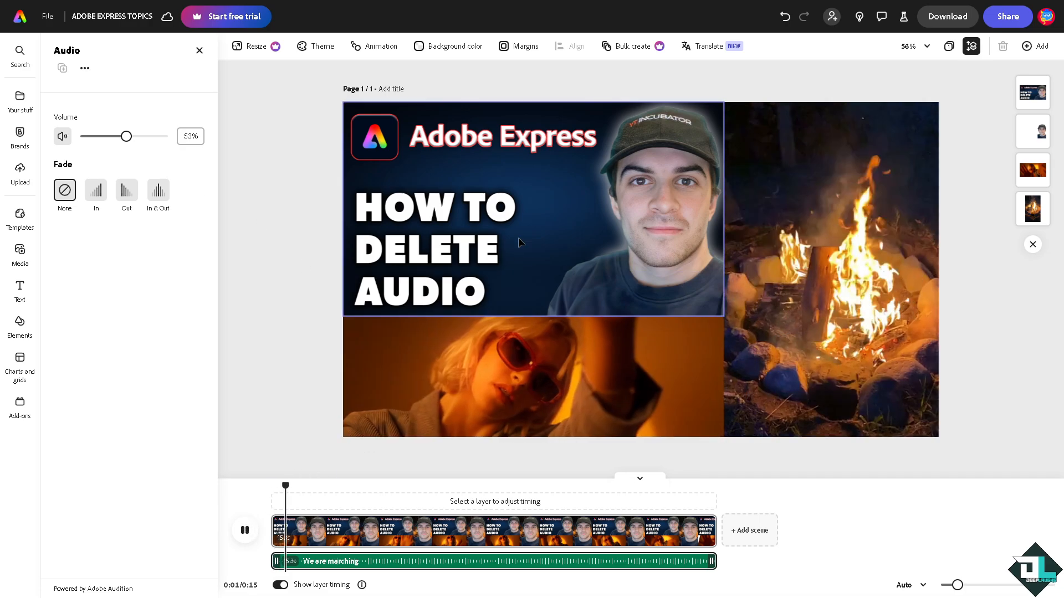
pyautogui.click(20, 255)
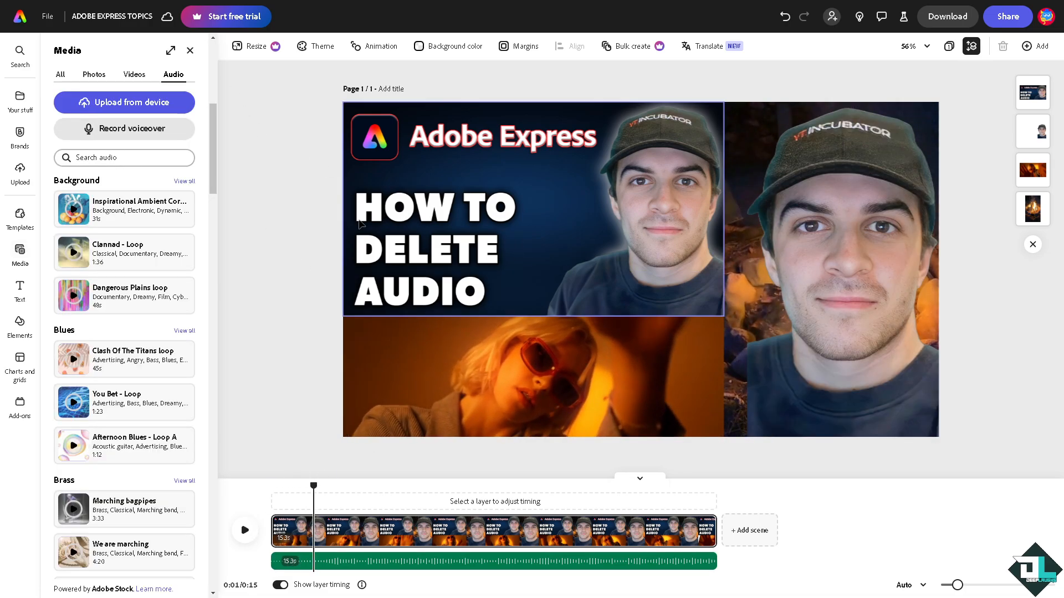
pyautogui.click(189, 50)
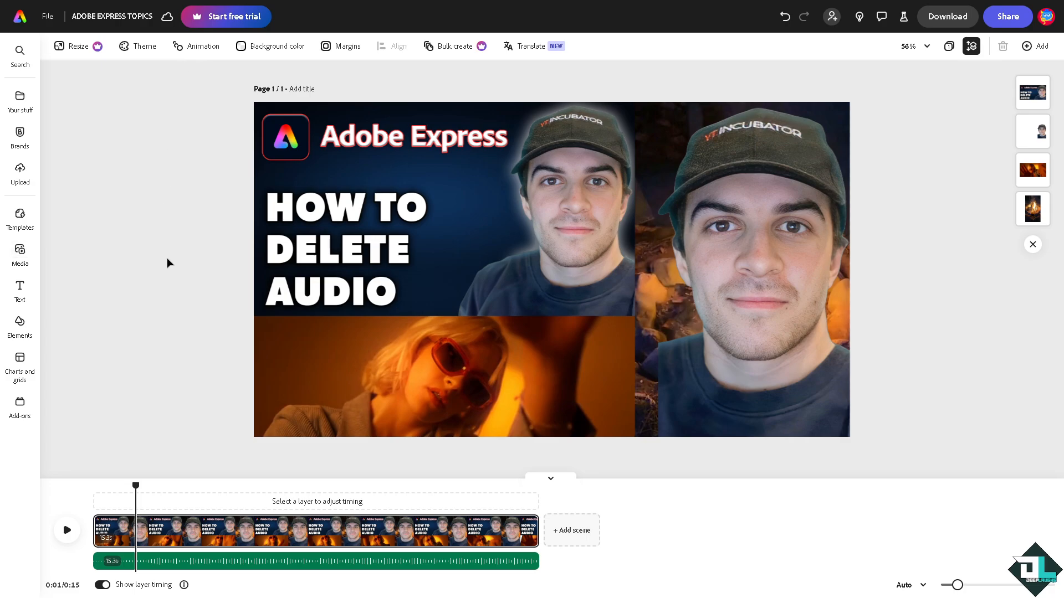